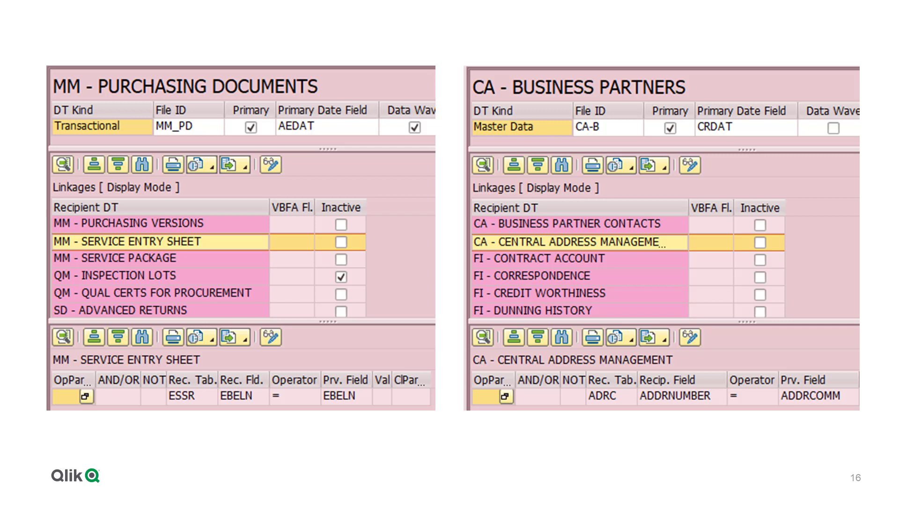
left_click(157, 242)
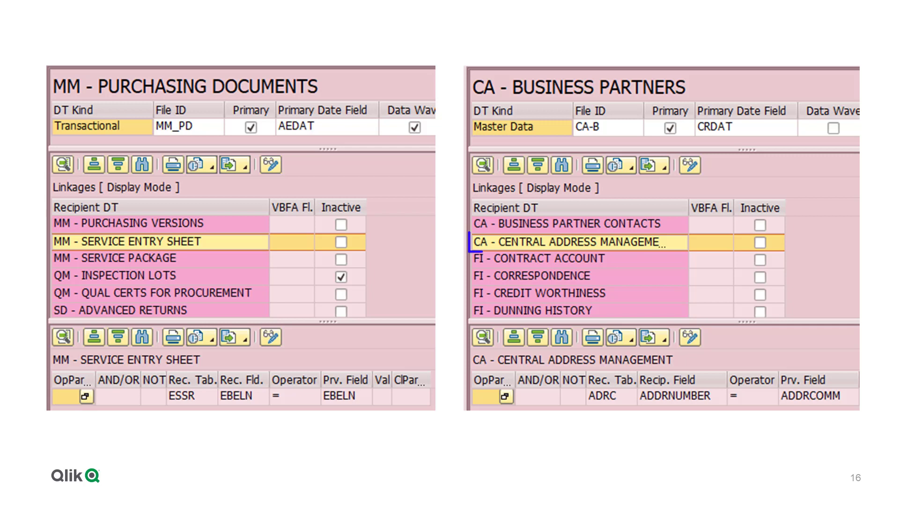
left_click(576, 241)
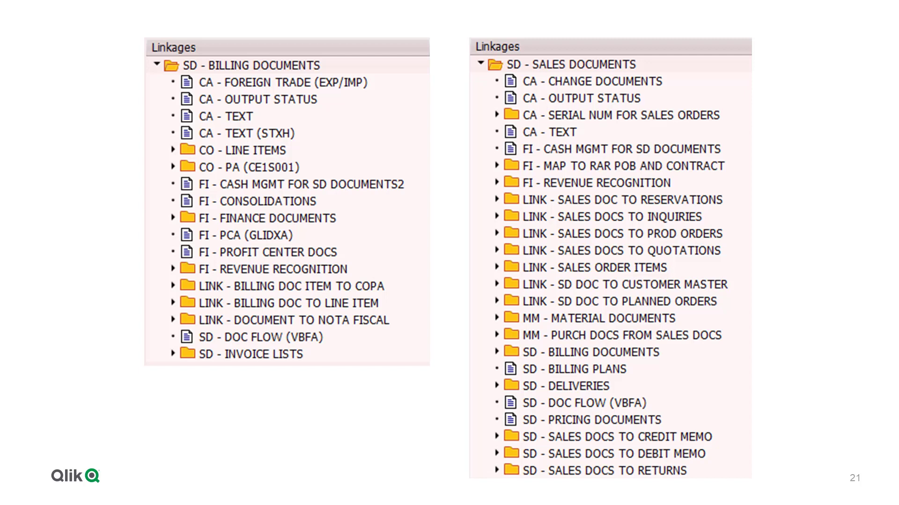
left_click(250, 65)
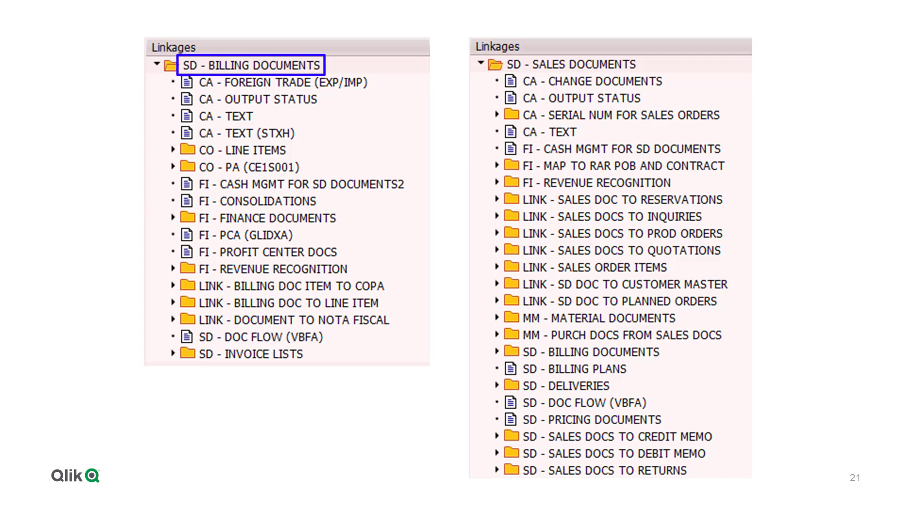